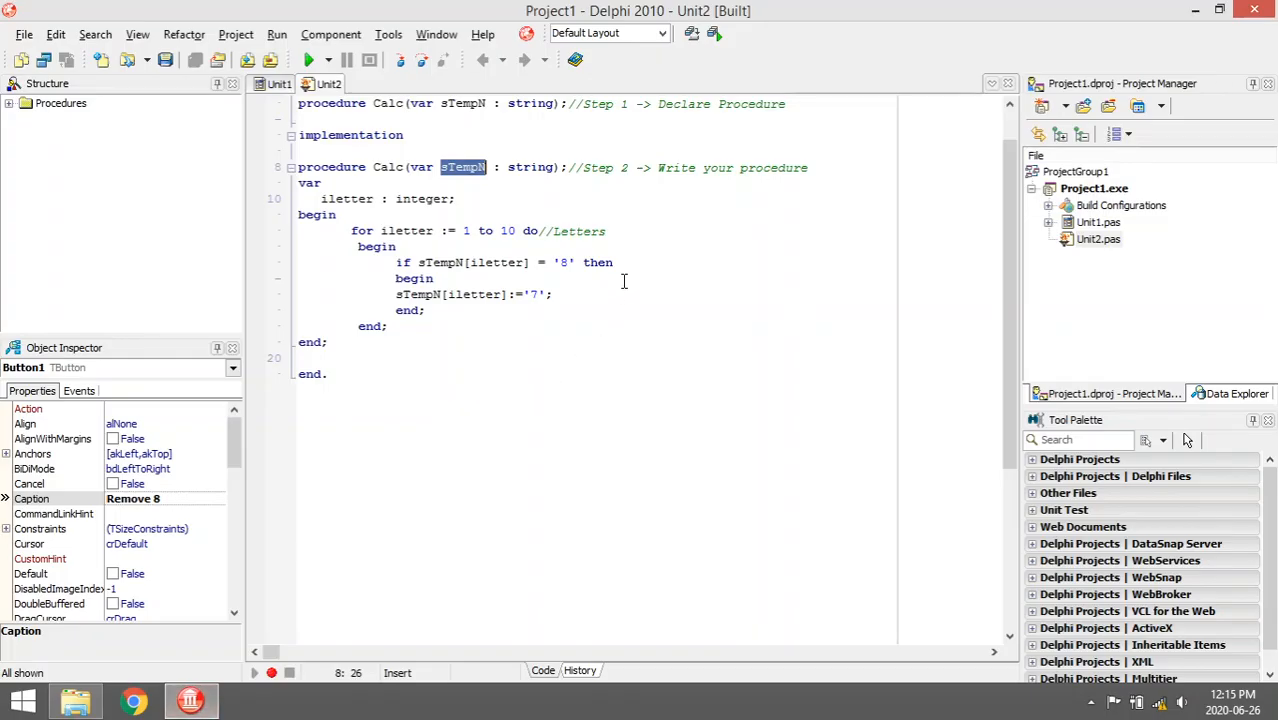
Step: Show the Unit1 form design with the Remove 8 button and two text boxes
click(276, 84)
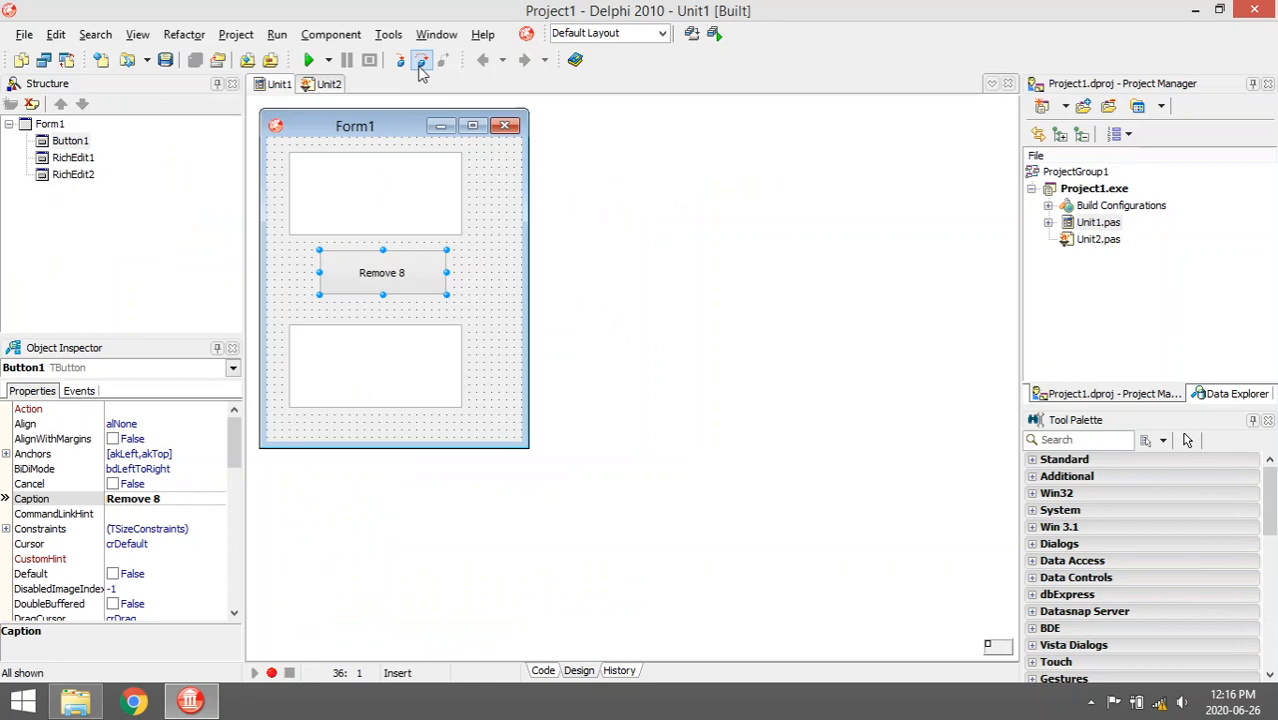
Step: Run the project and use Remove 8 to list the numbers with 8s changed to 7s
click(310, 60)
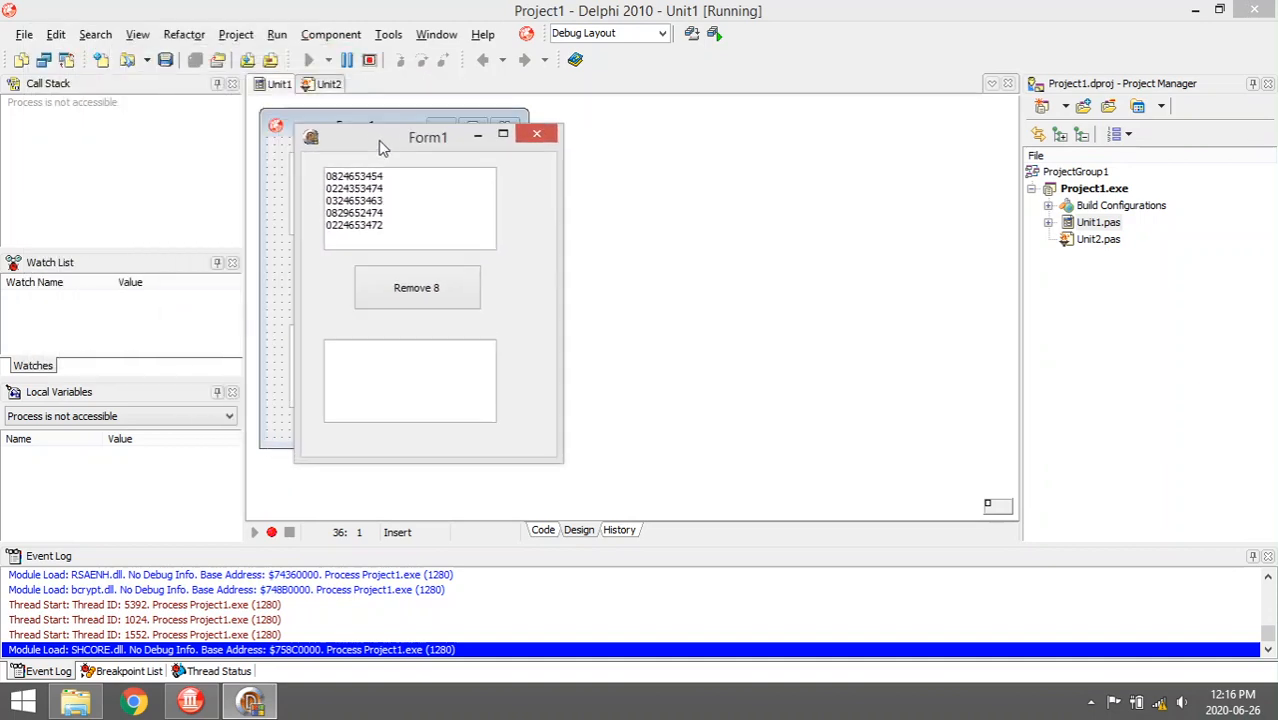
mouse_move(400, 266)
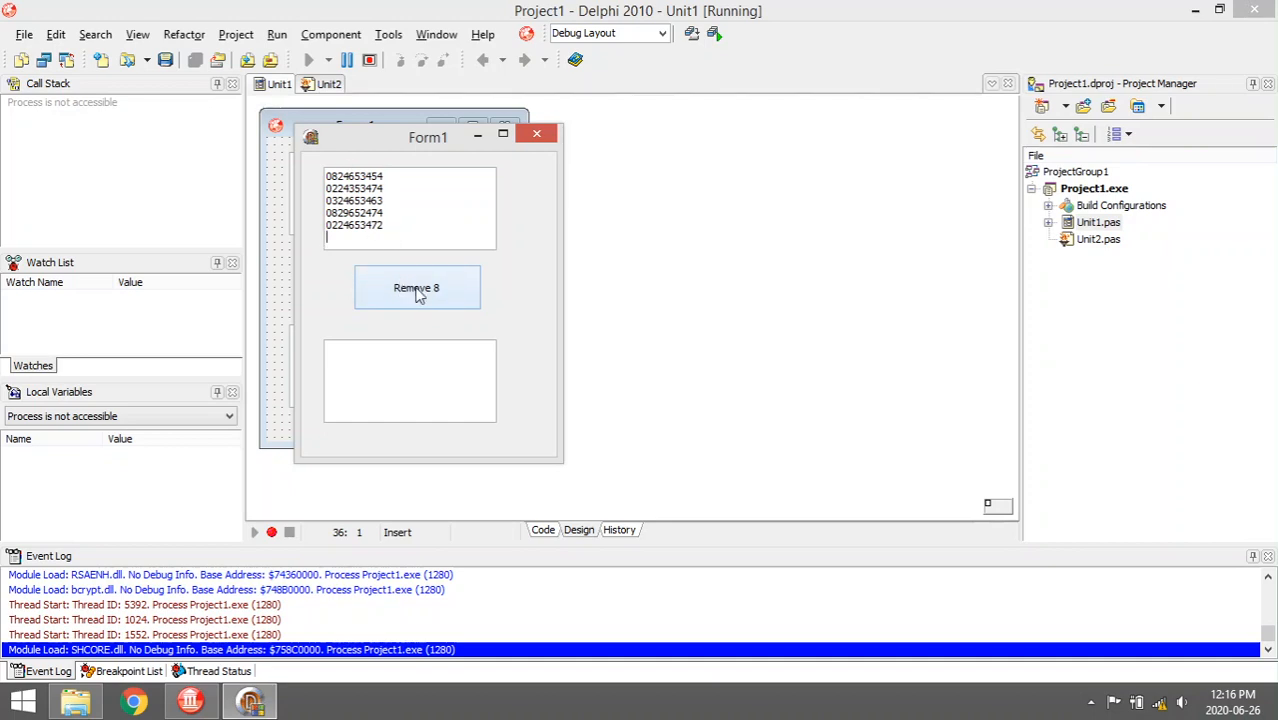
click(416, 288)
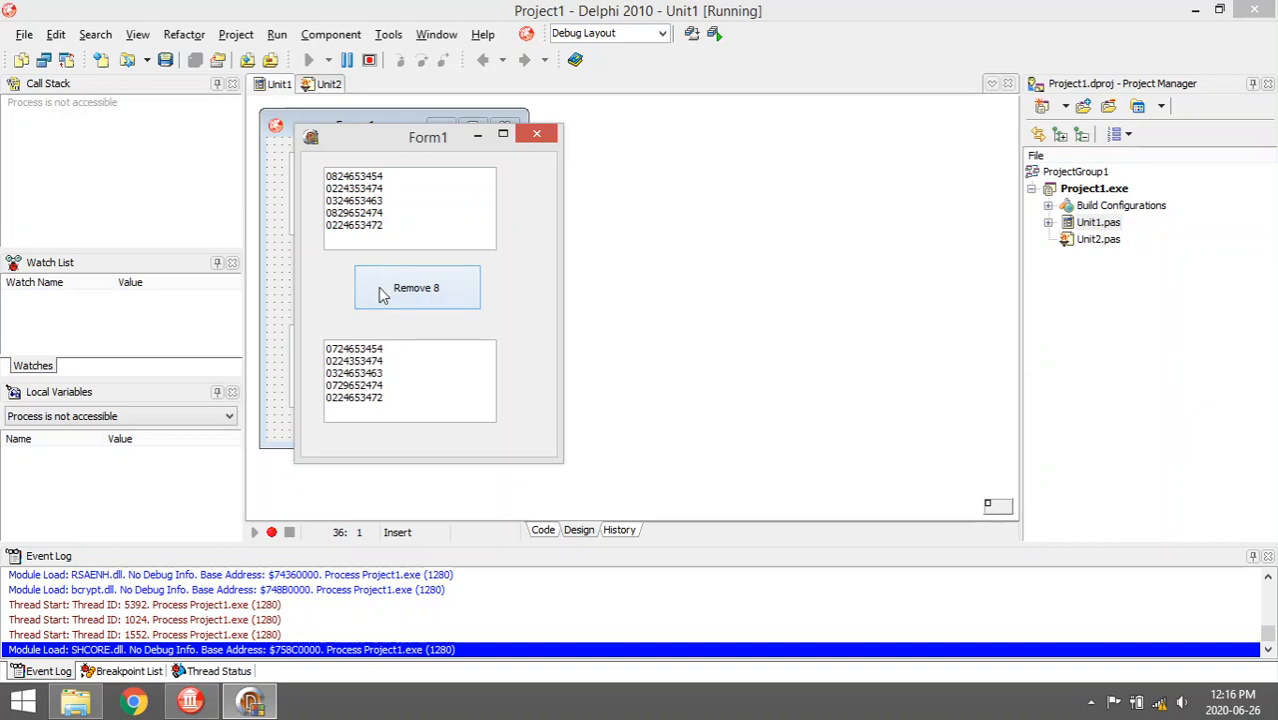
mouse_move(540, 170)
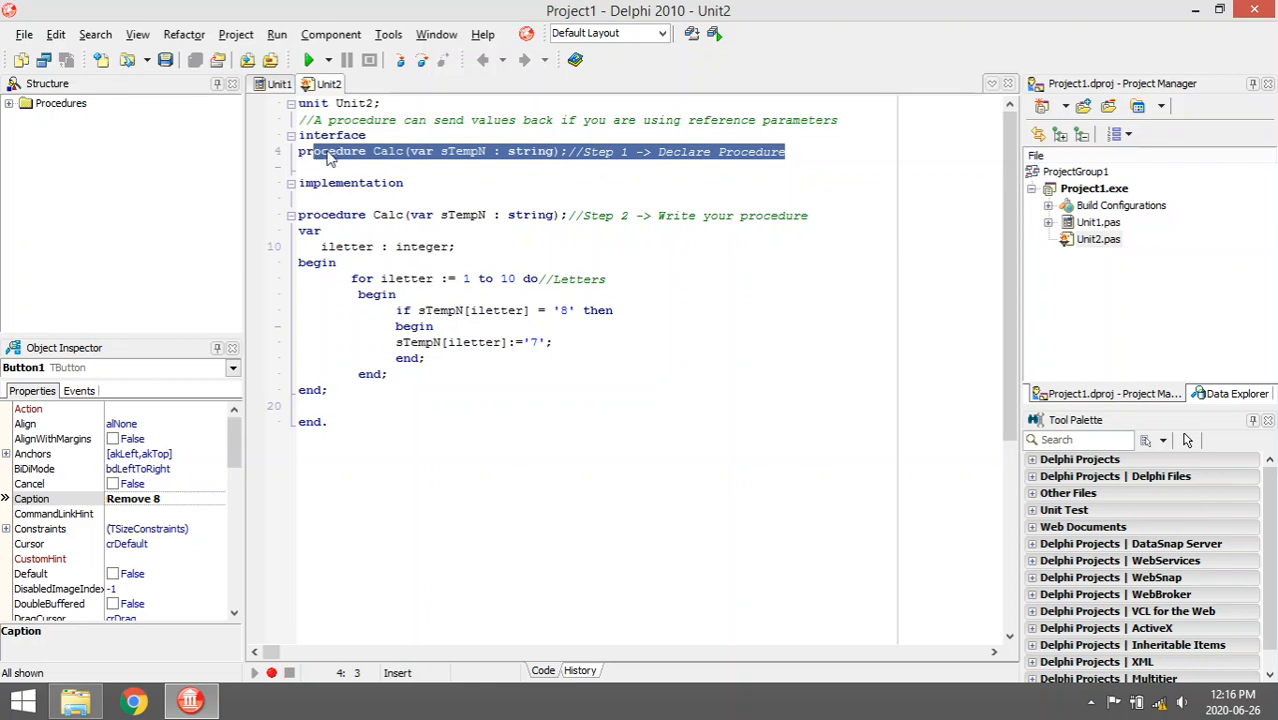
click(388, 152)
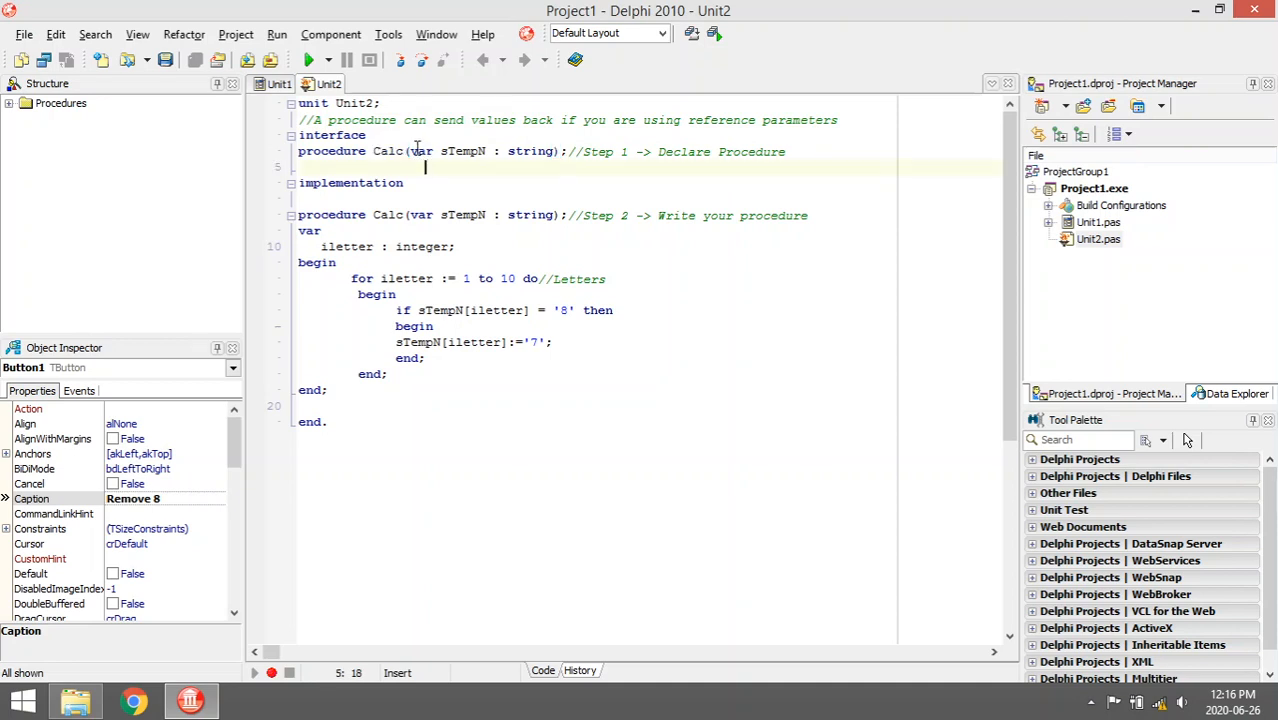
drag(408, 152, 558, 152)
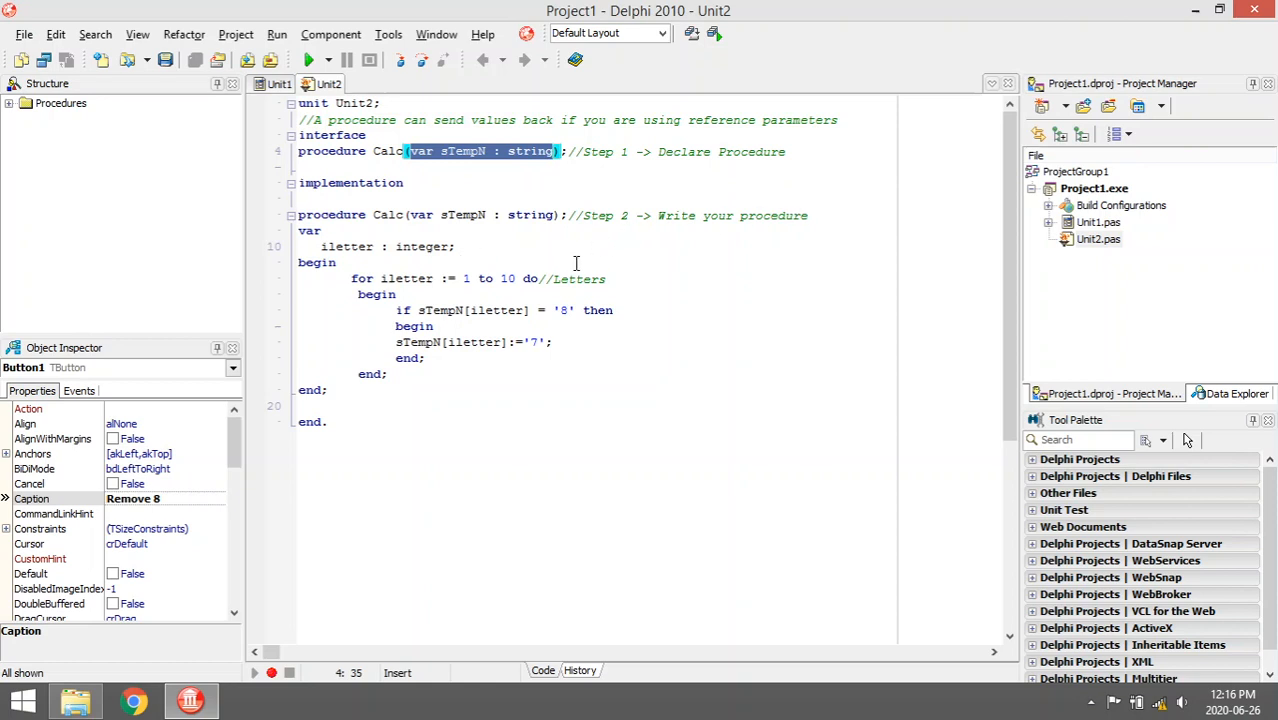
mouse_move(644, 160)
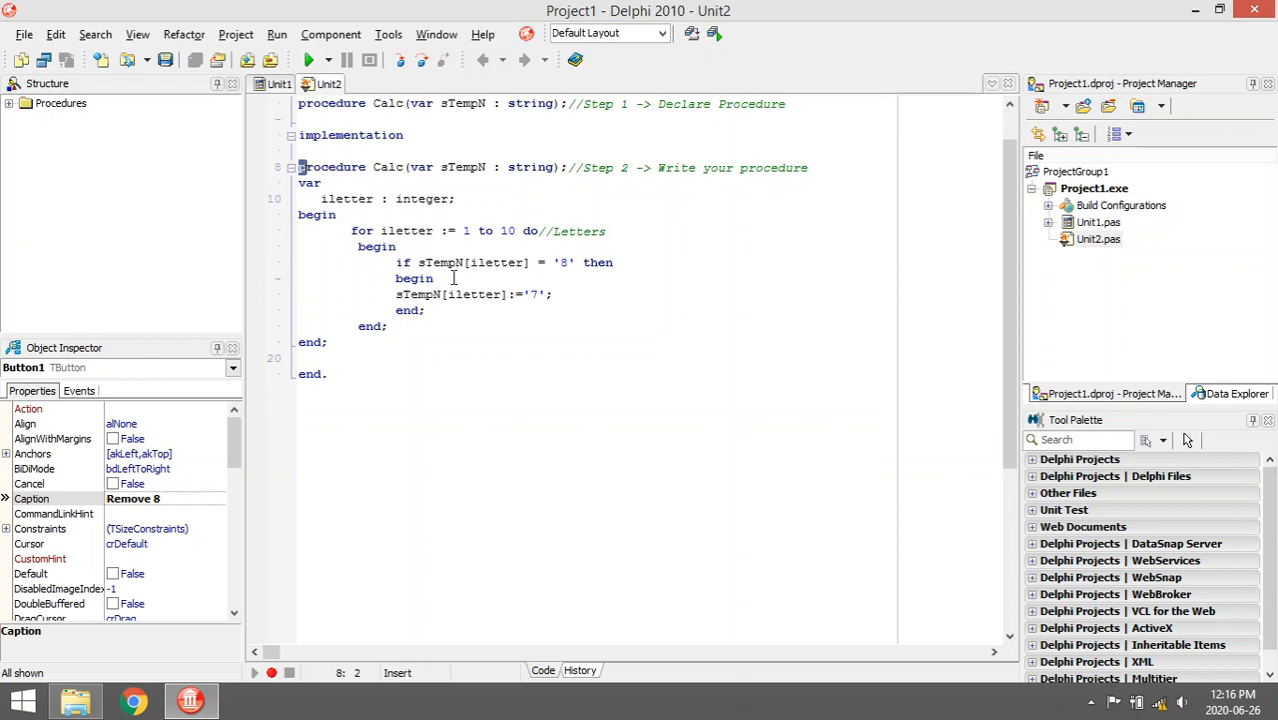
drag(356, 232, 426, 310)
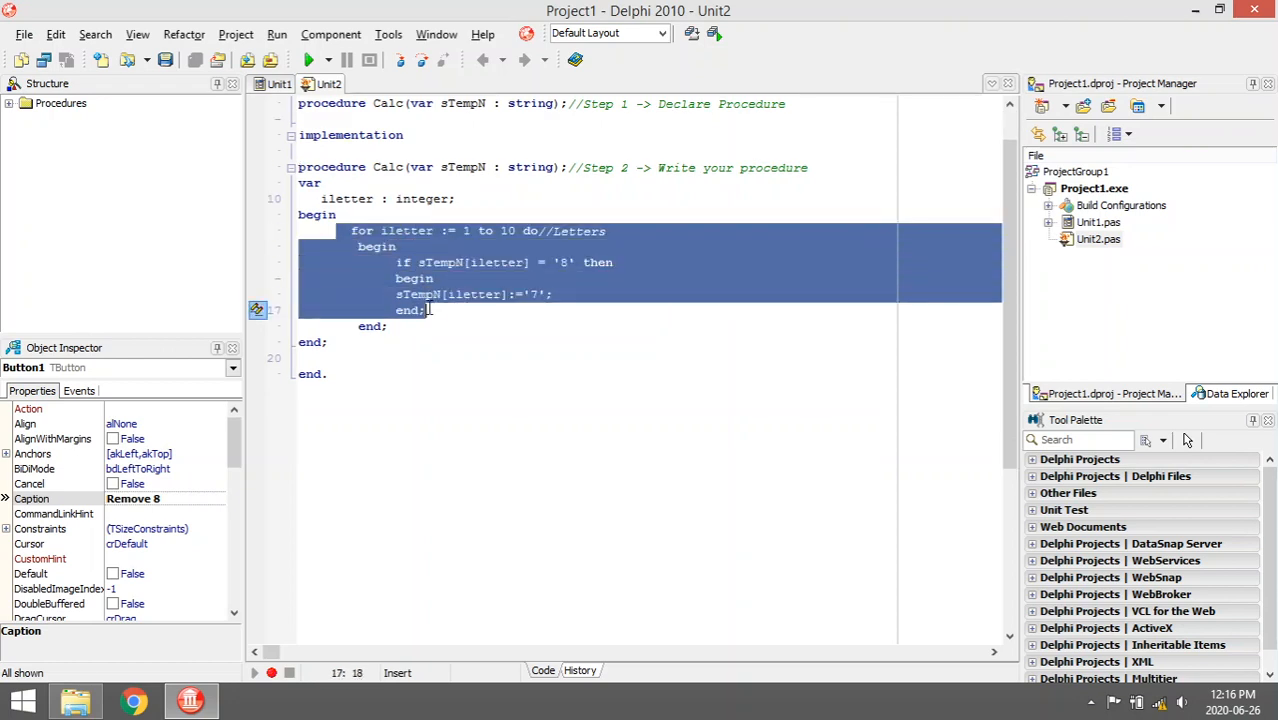
click(492, 342)
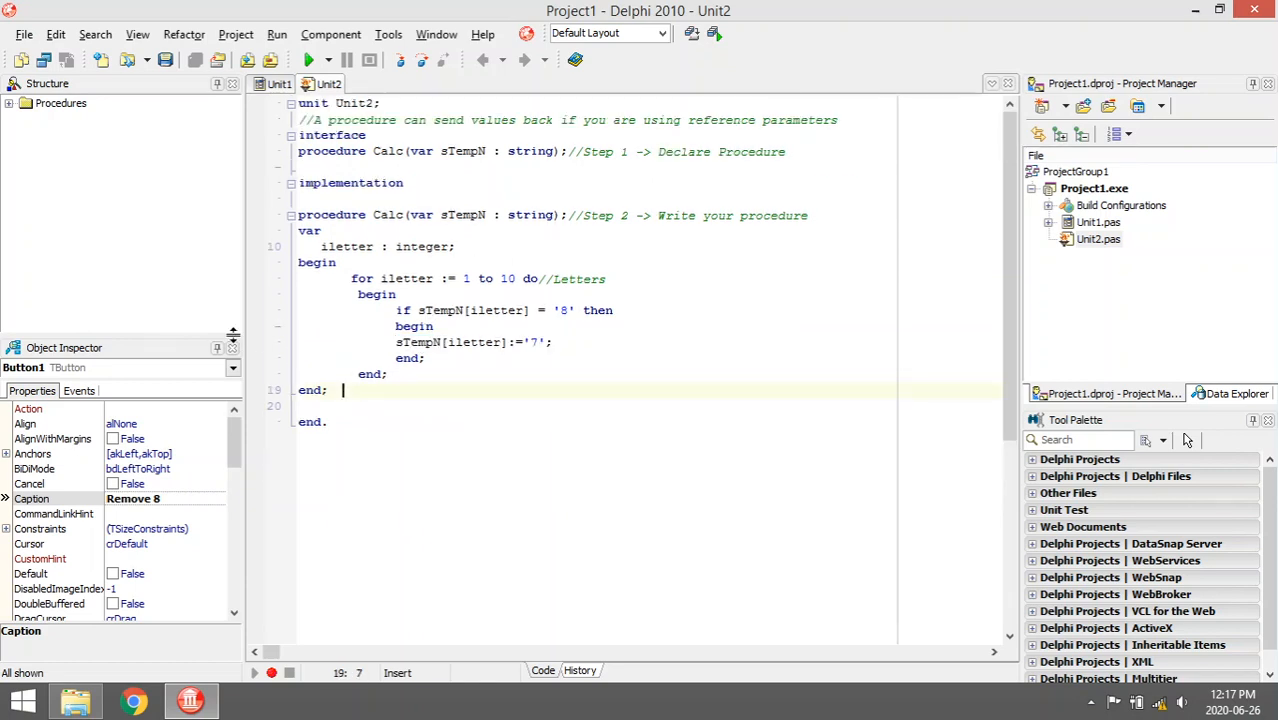
Step: Highlight the var keyword in Calc's implementation heading in Unit2
click(424, 214)
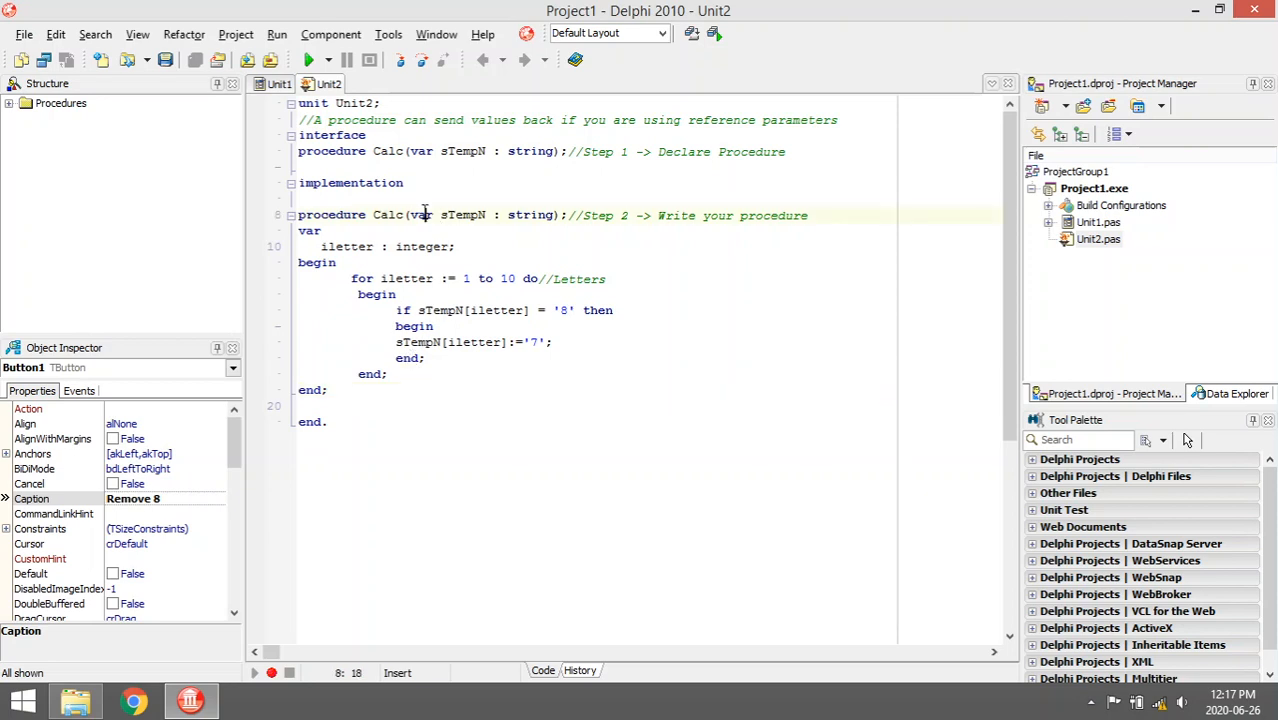
click(472, 216)
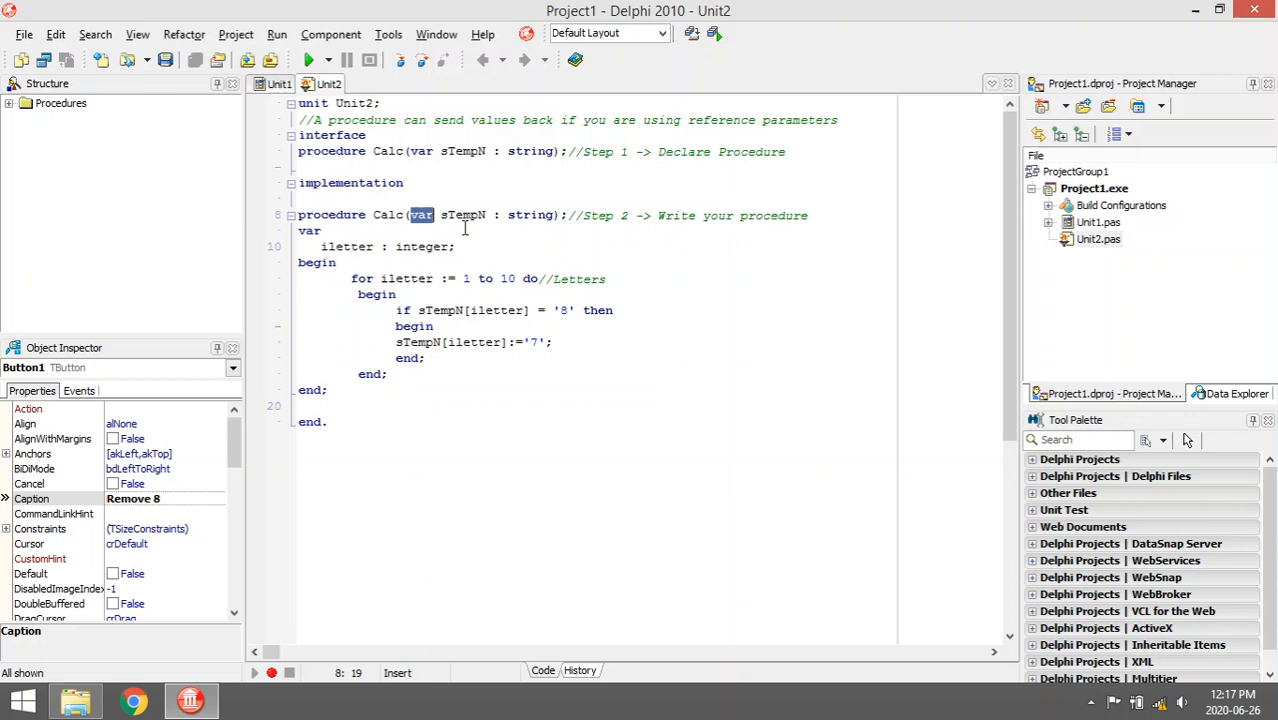
mouse_move(478, 214)
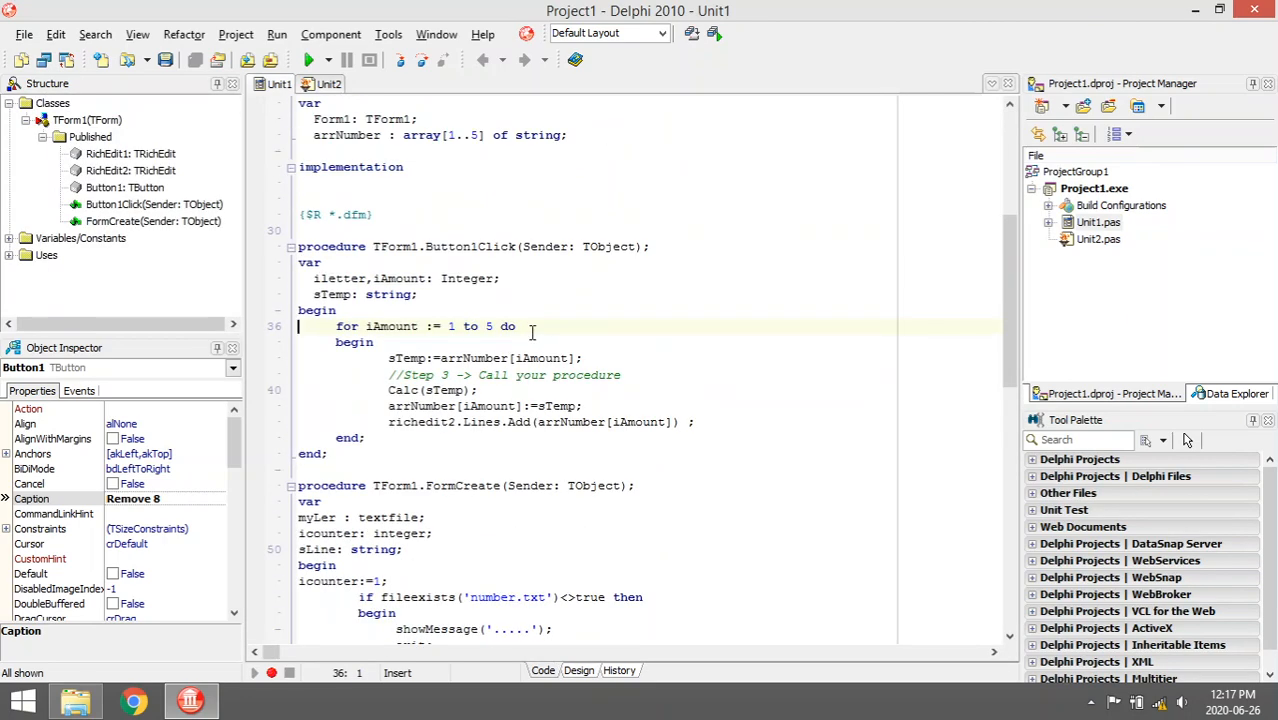
scroll(down, 3)
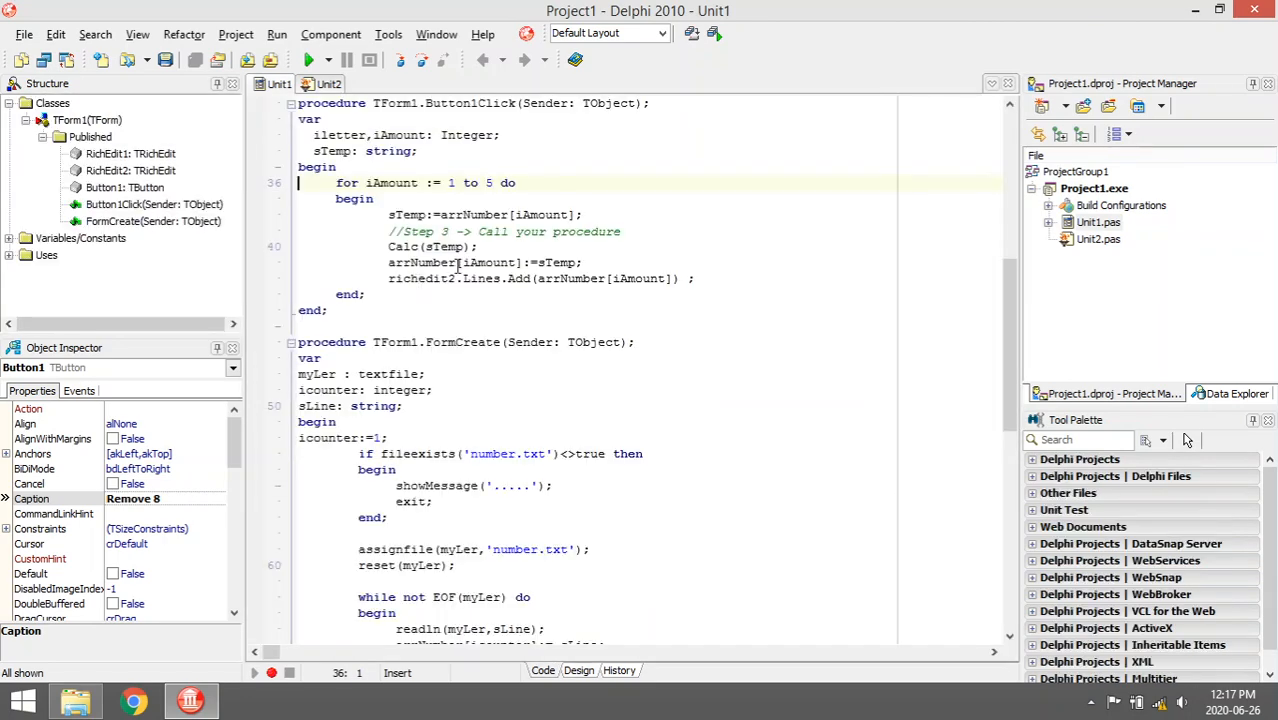
double_click(402, 246)
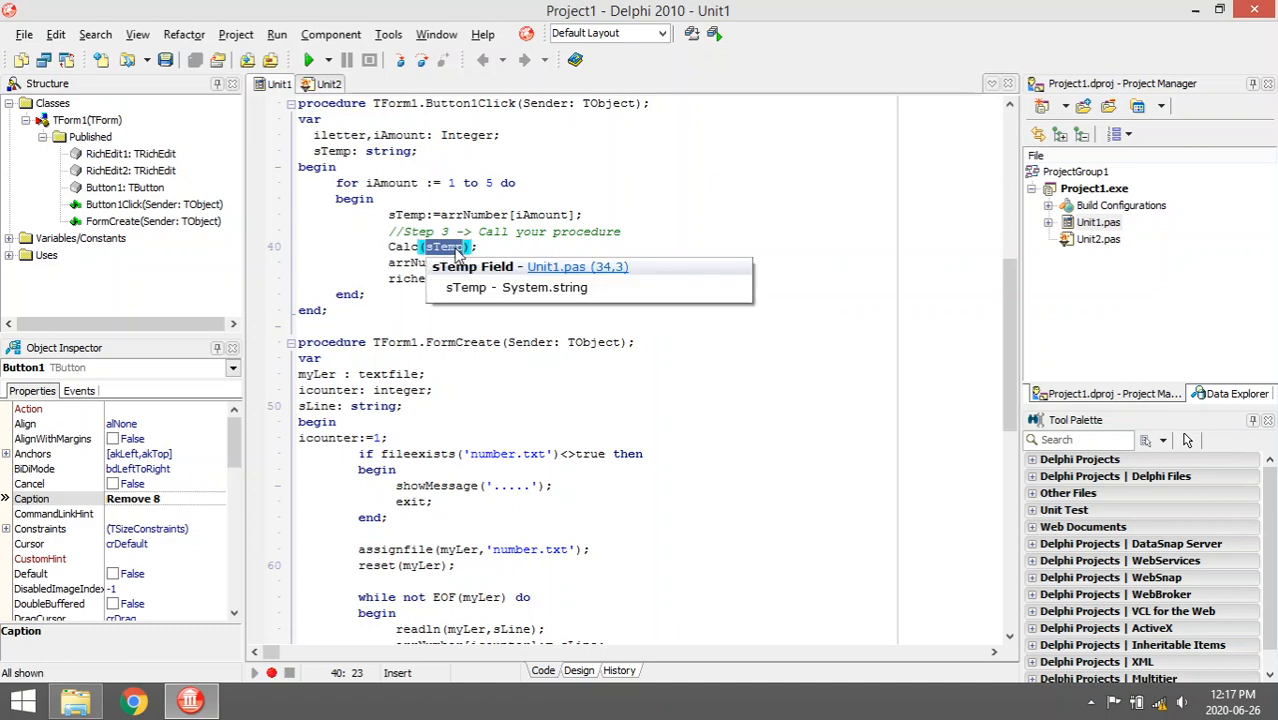
click(578, 670)
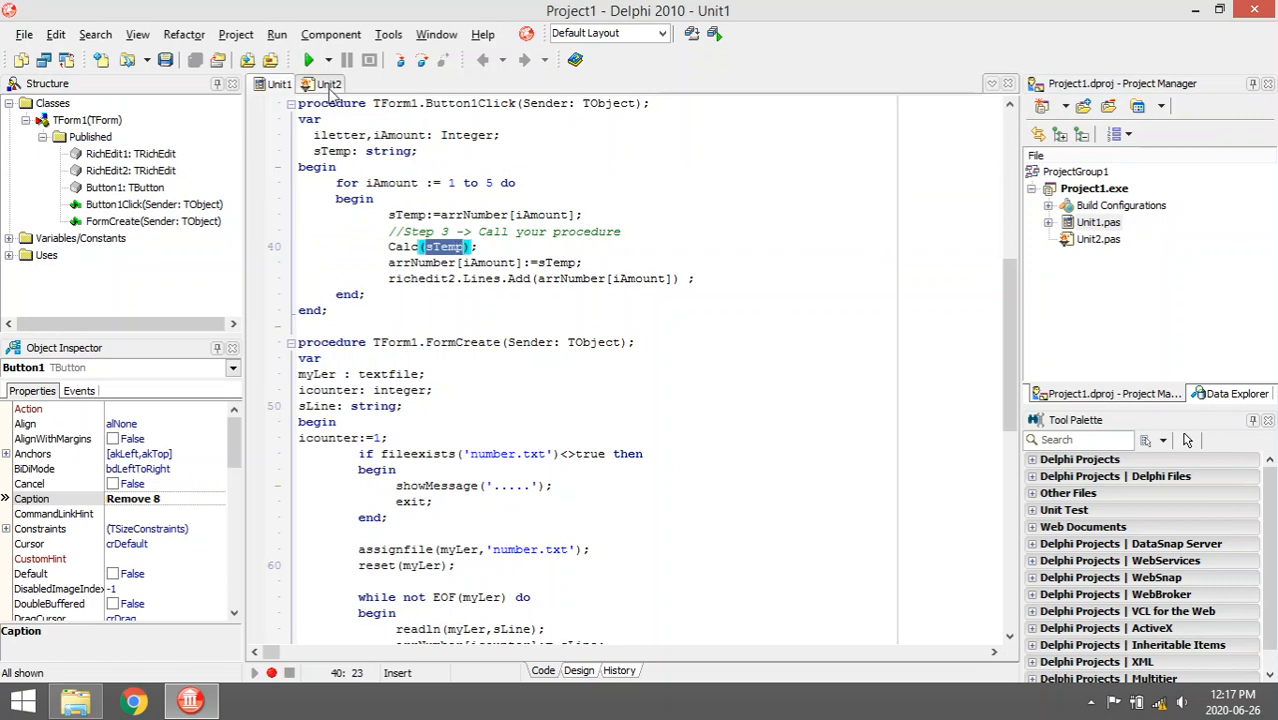
click(326, 84)
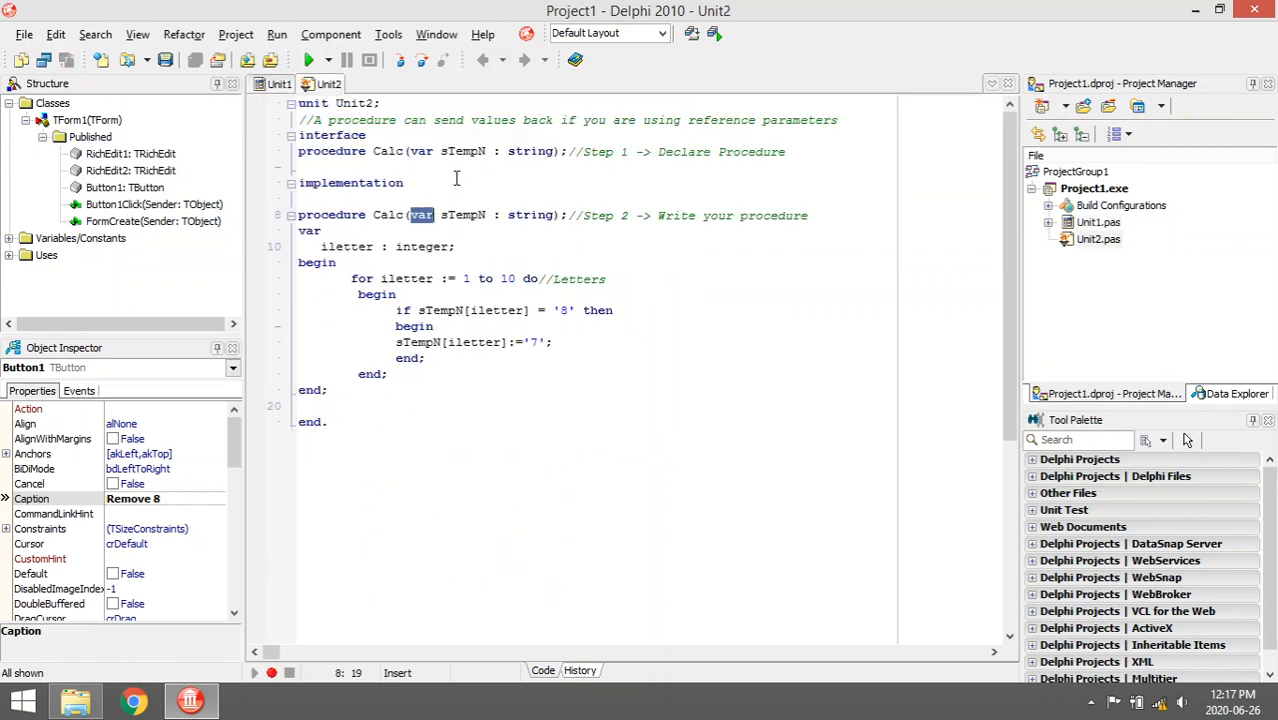
double_click(462, 214)
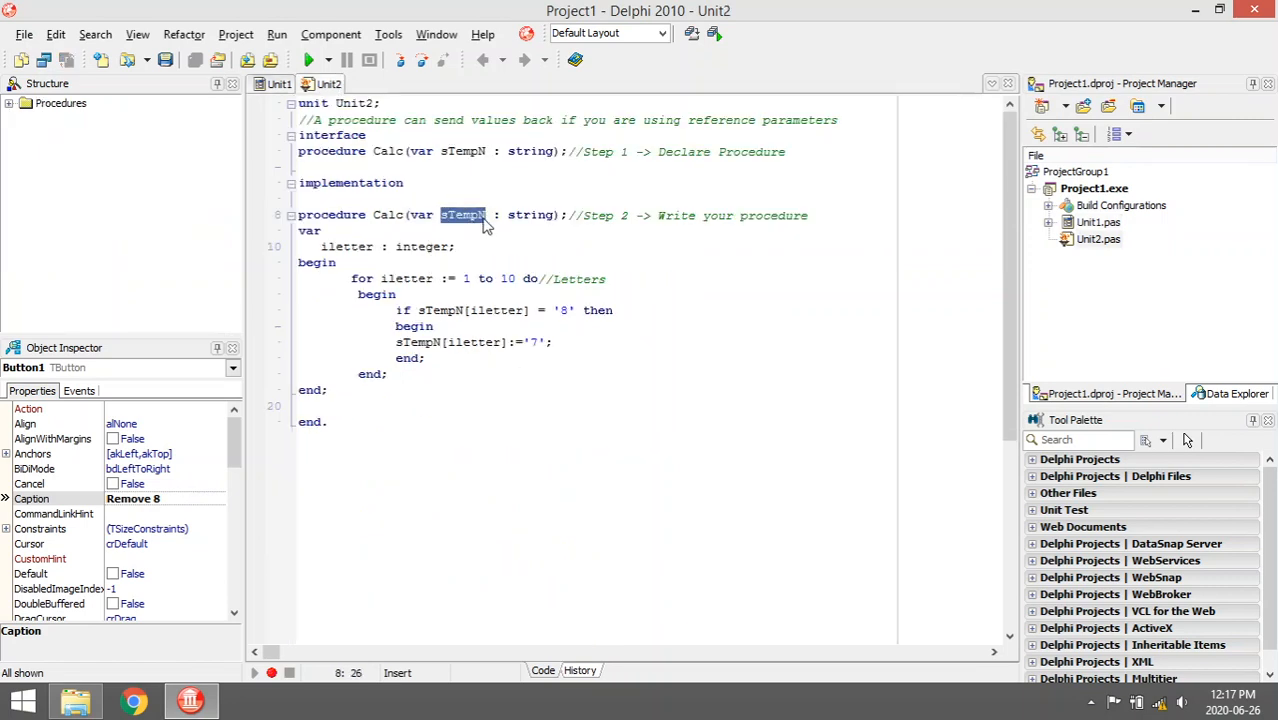
mouse_move(484, 224)
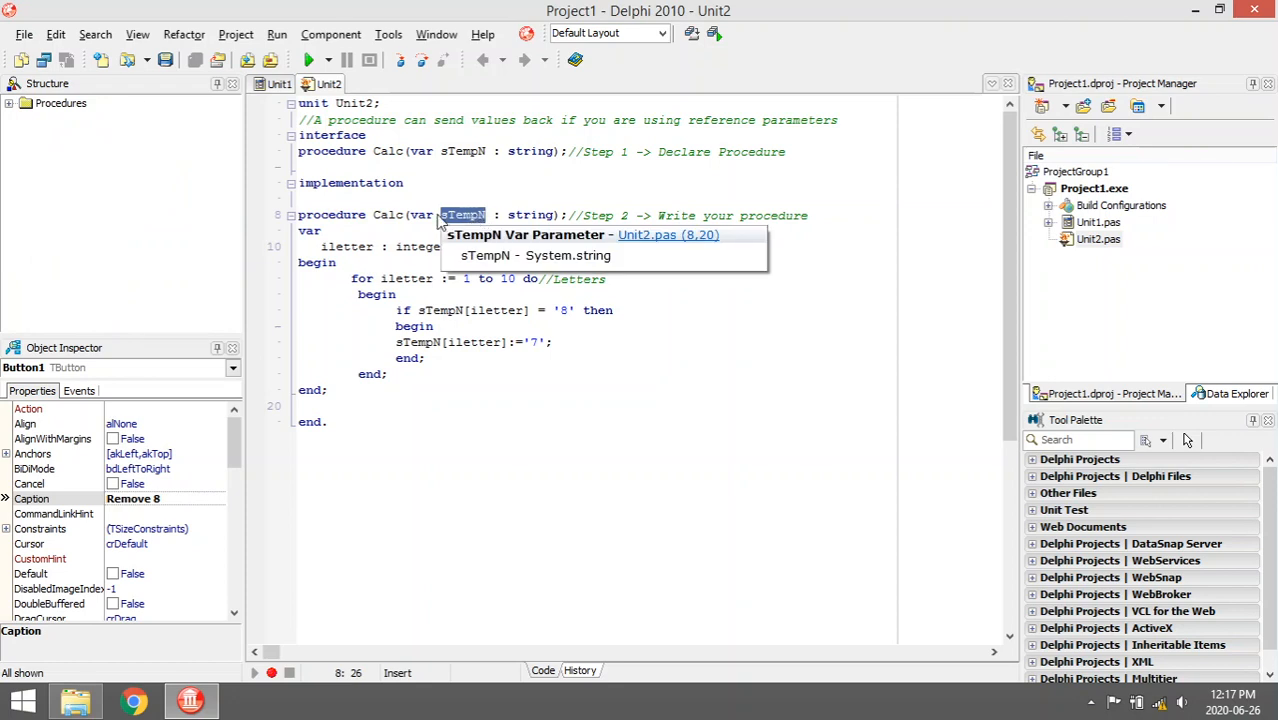
mouse_move(472, 222)
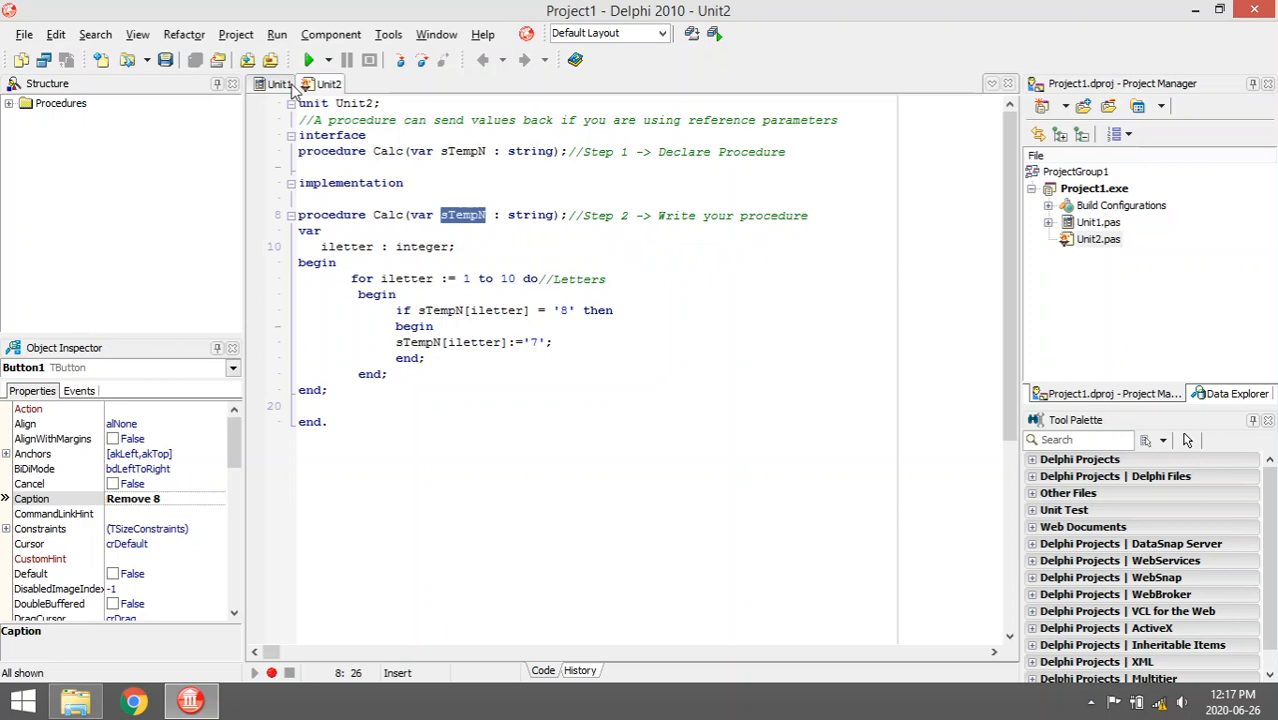
Step: Compare Unit1's Calc(sTemp) call with Unit2's sTempN parameter, ending on Unit1's code
click(276, 84)
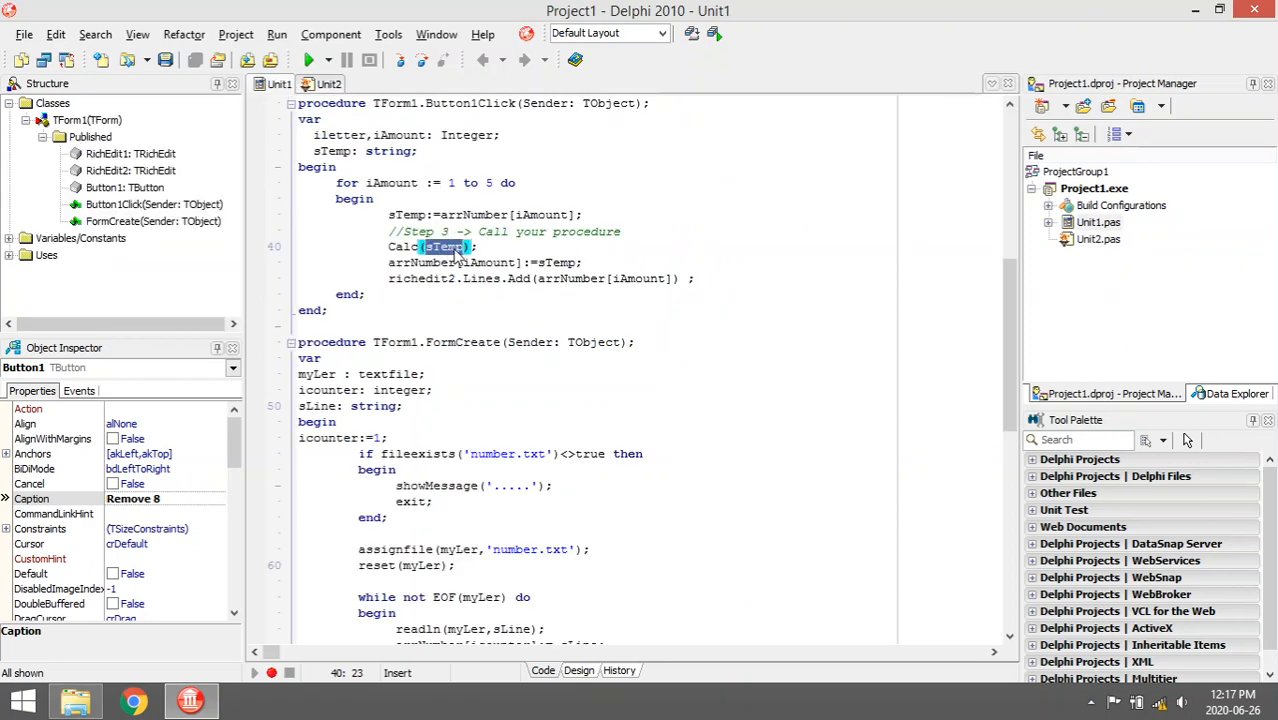
click(326, 84)
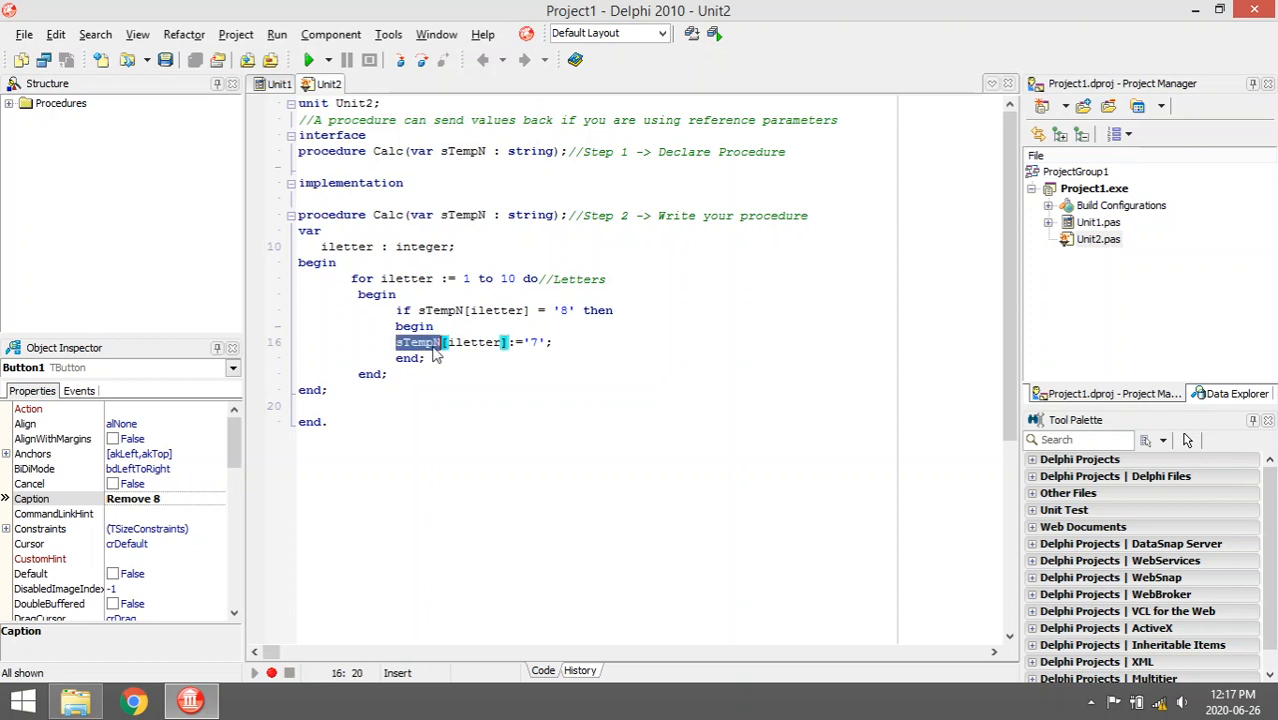
click(280, 84)
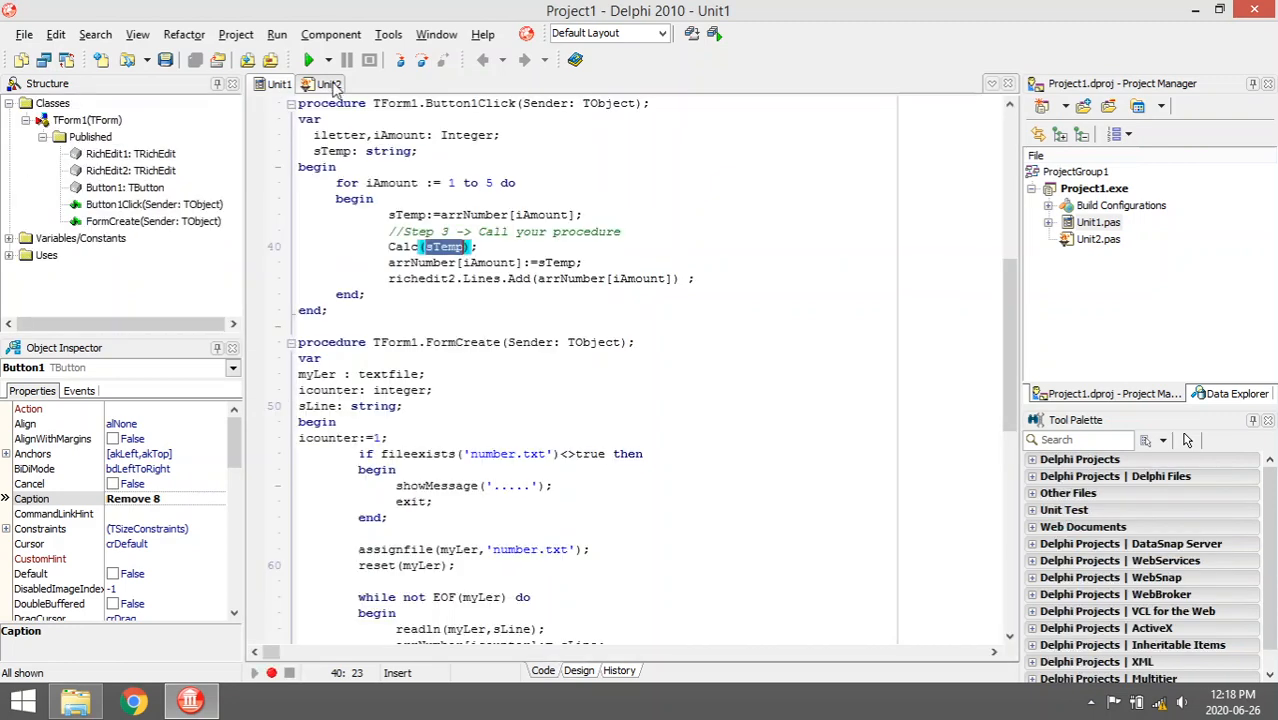
click(328, 84)
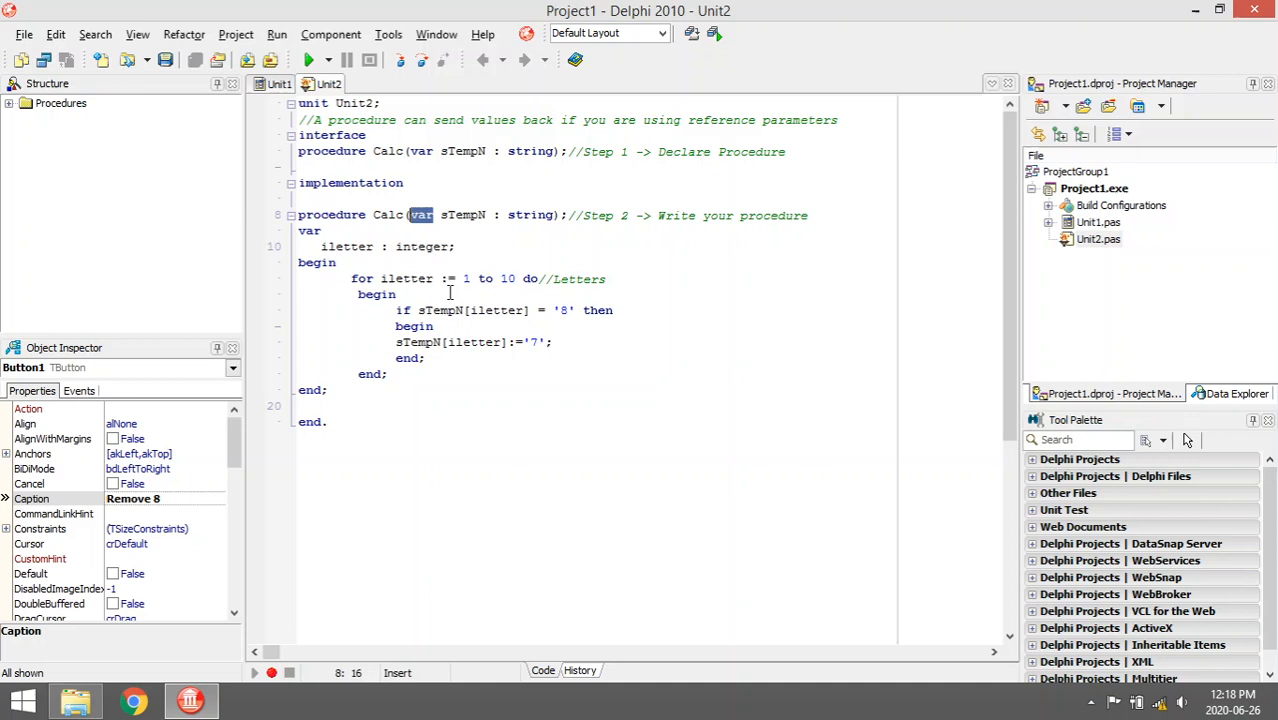
double_click(416, 342)
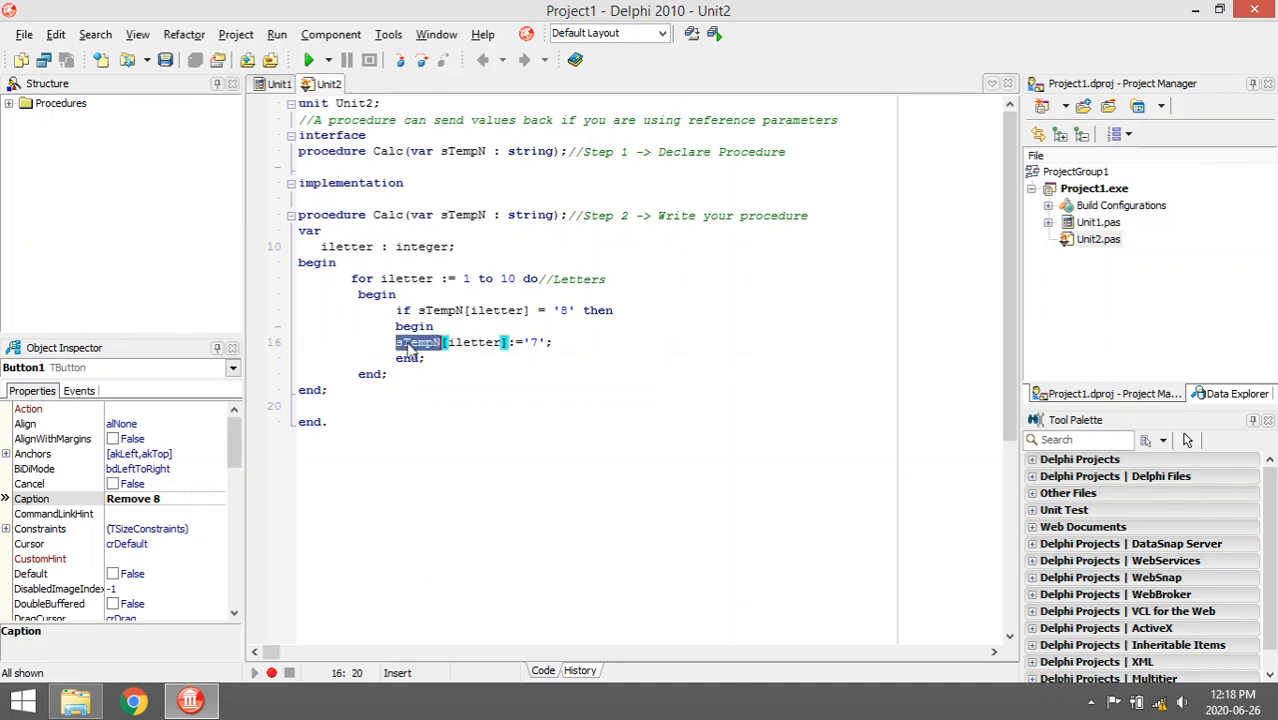
mouse_move(496, 294)
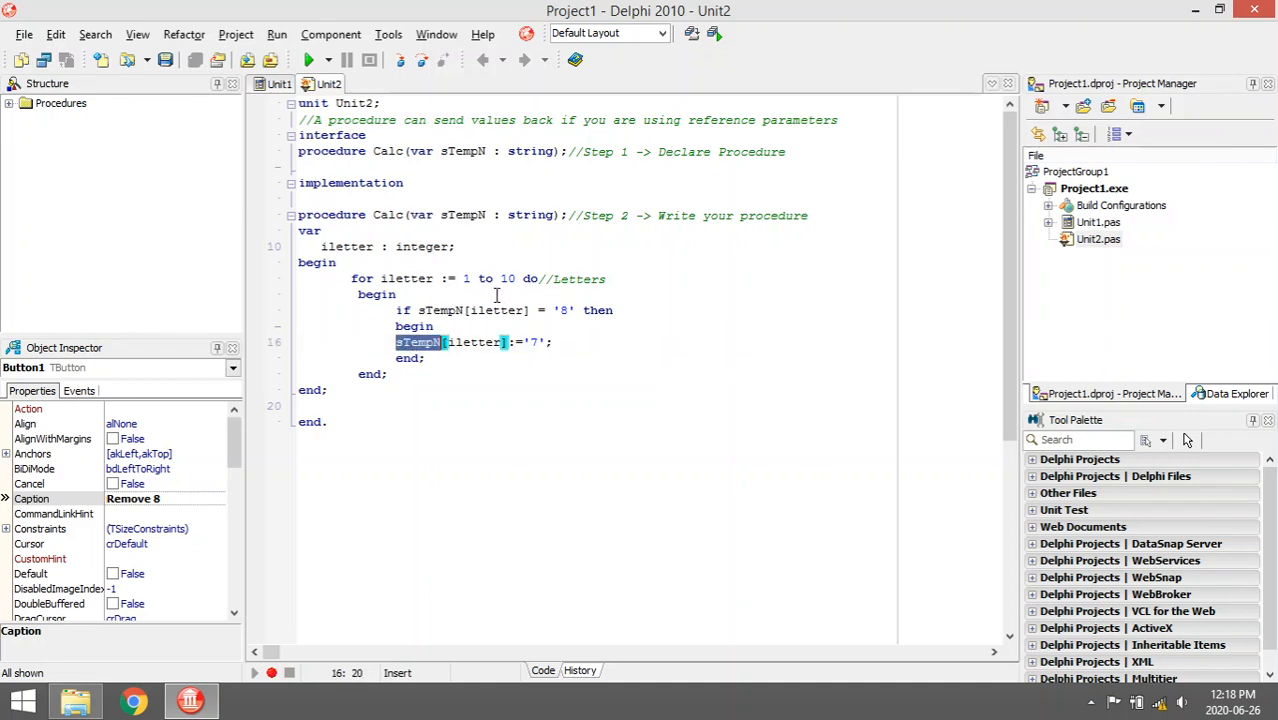
mouse_move(480, 342)
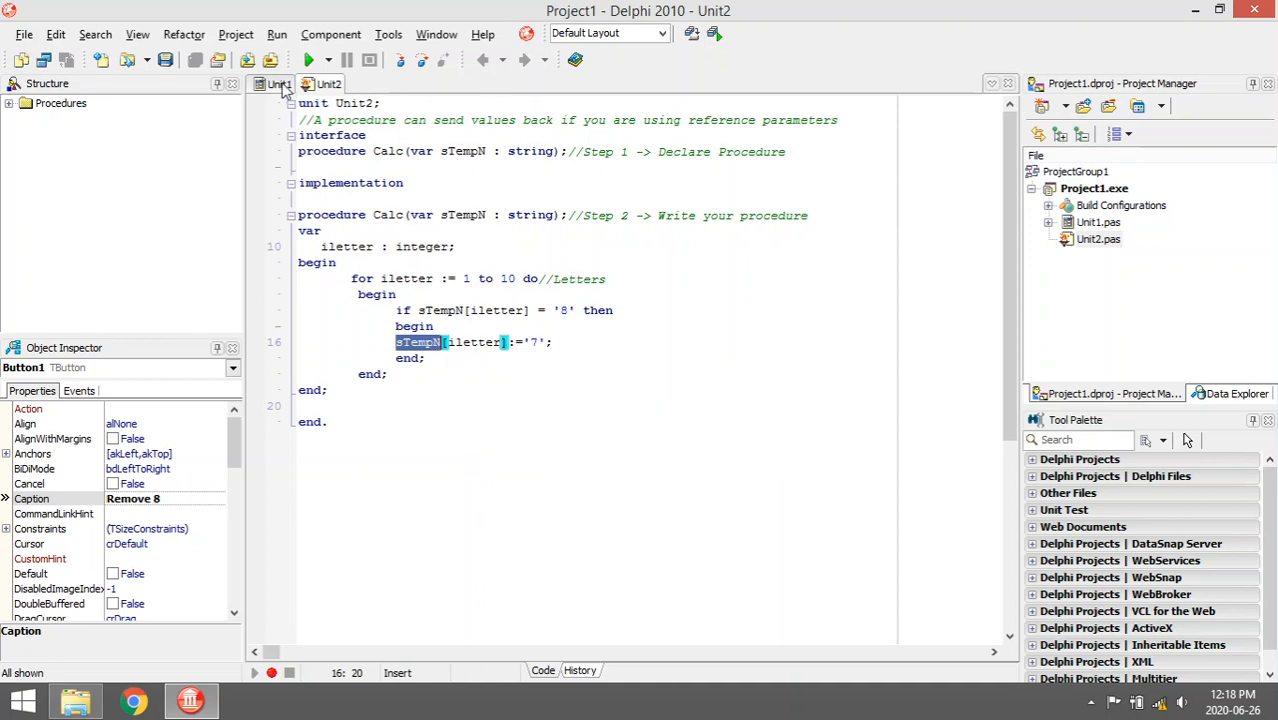
click(280, 84)
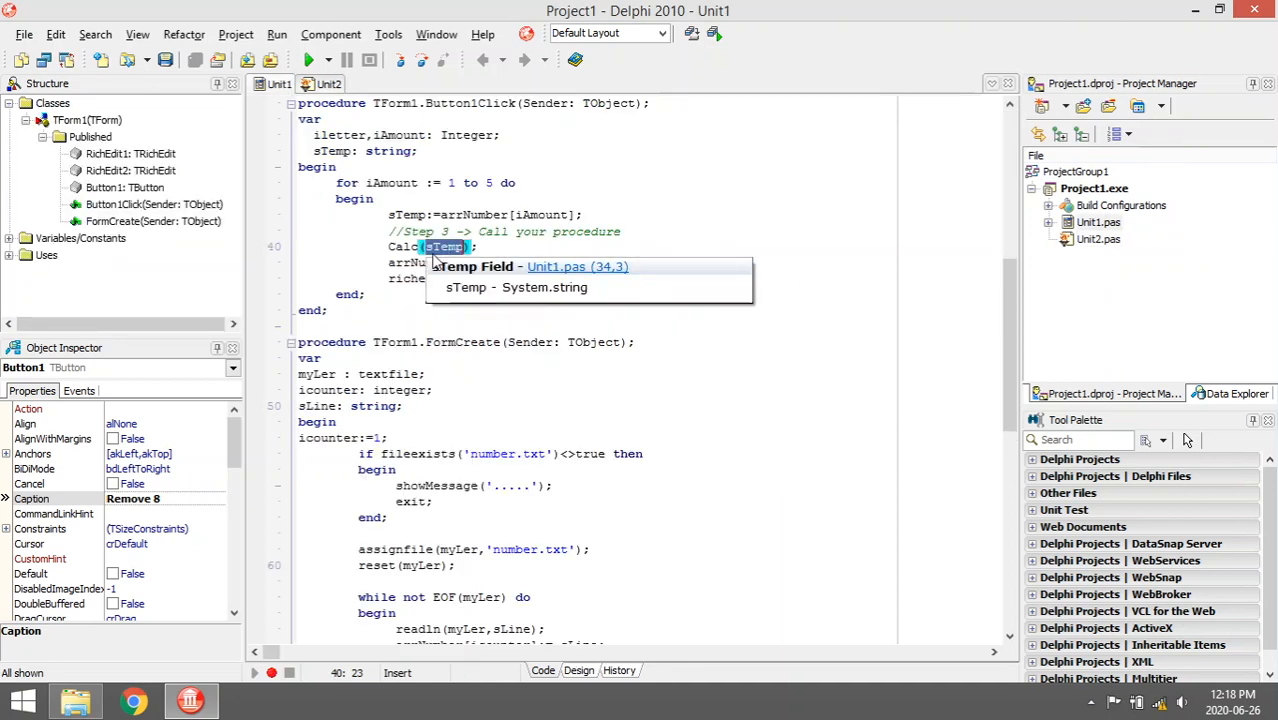
mouse_move(464, 266)
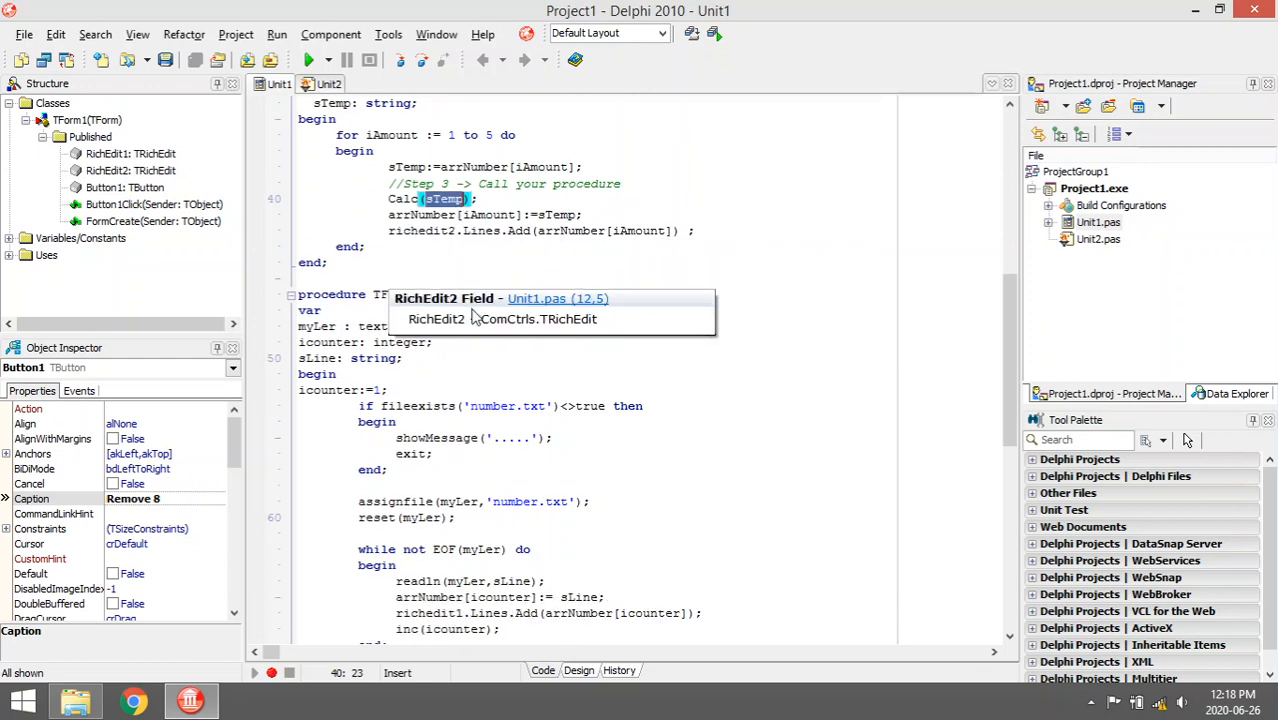
scroll(down, 3)
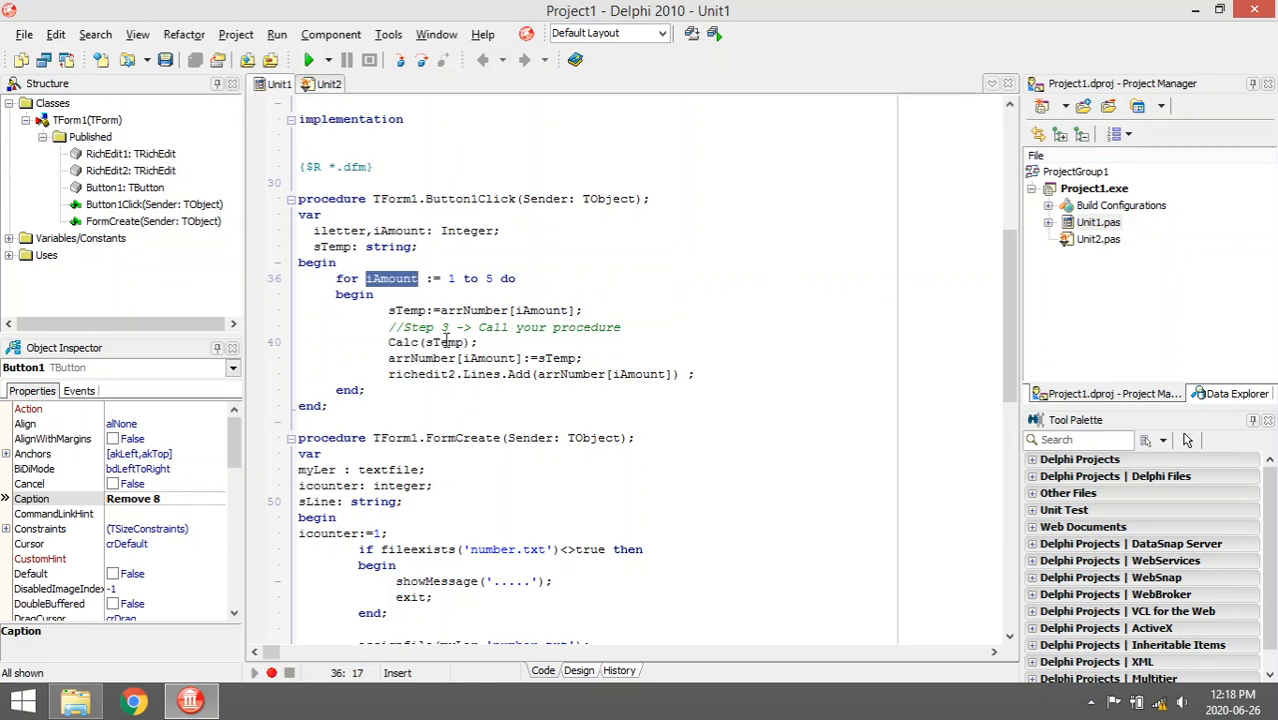
double_click(442, 342)
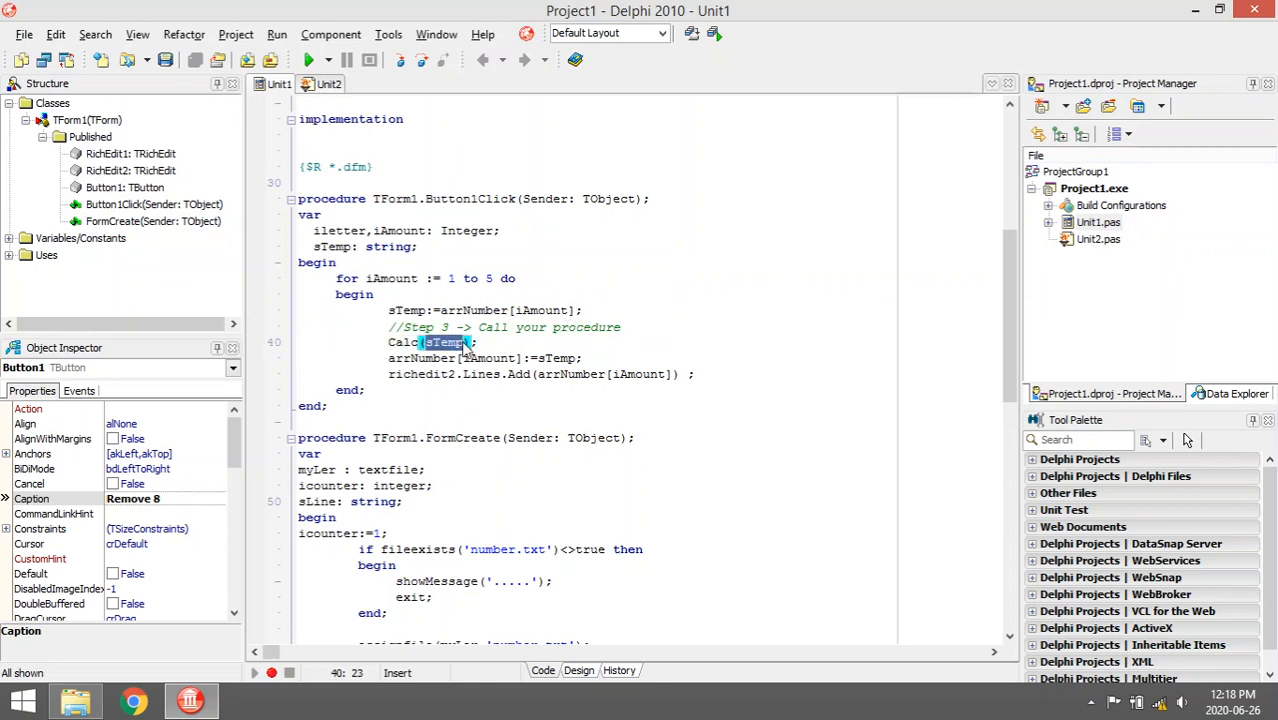
click(328, 84)
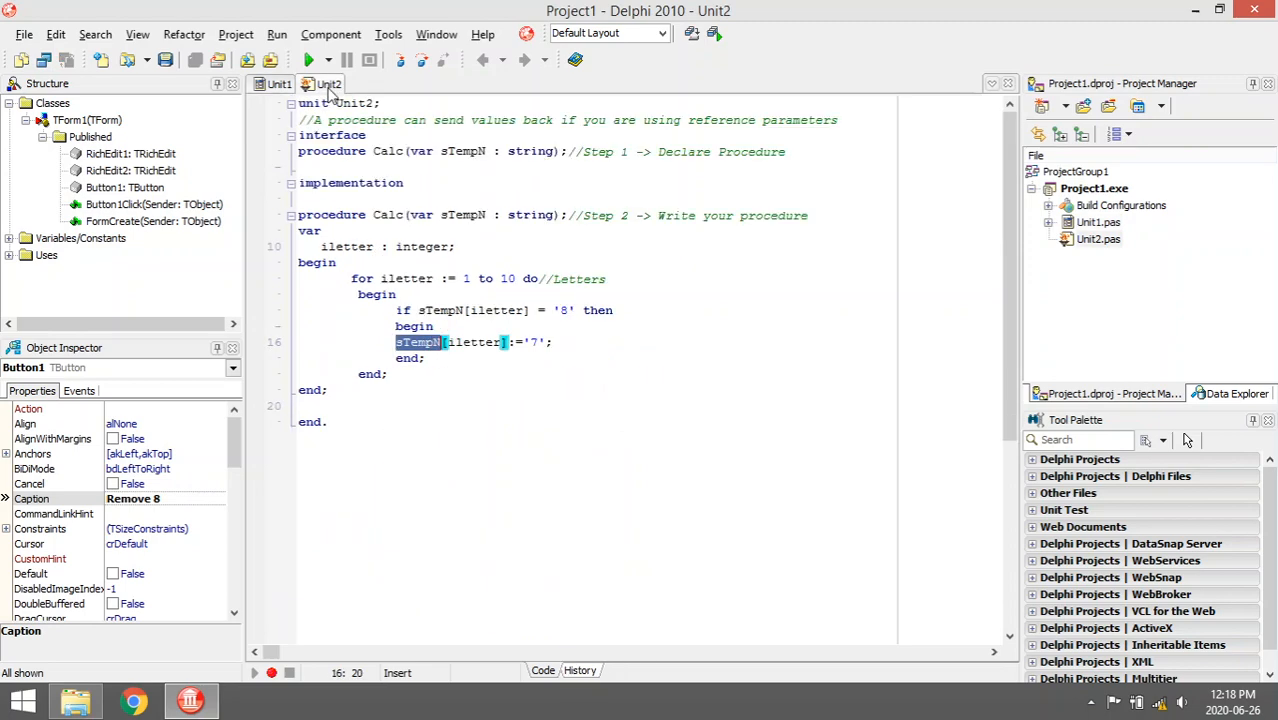
click(278, 84)
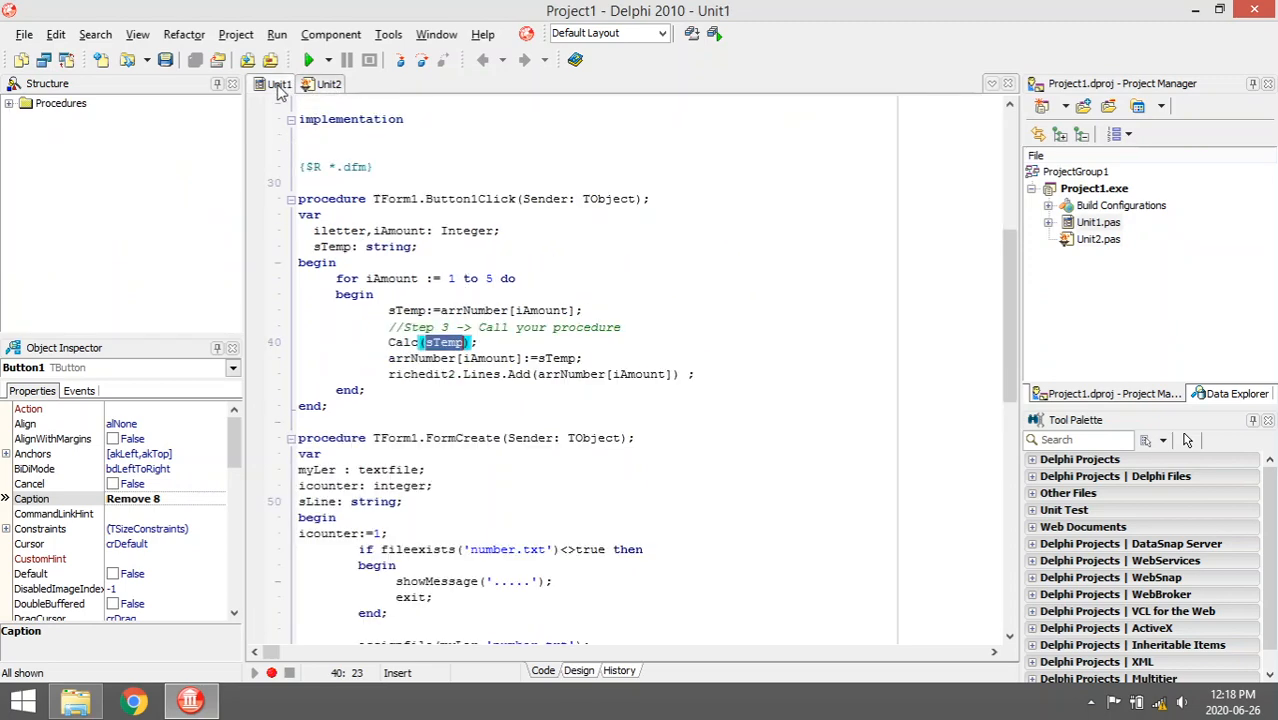
click(328, 84)
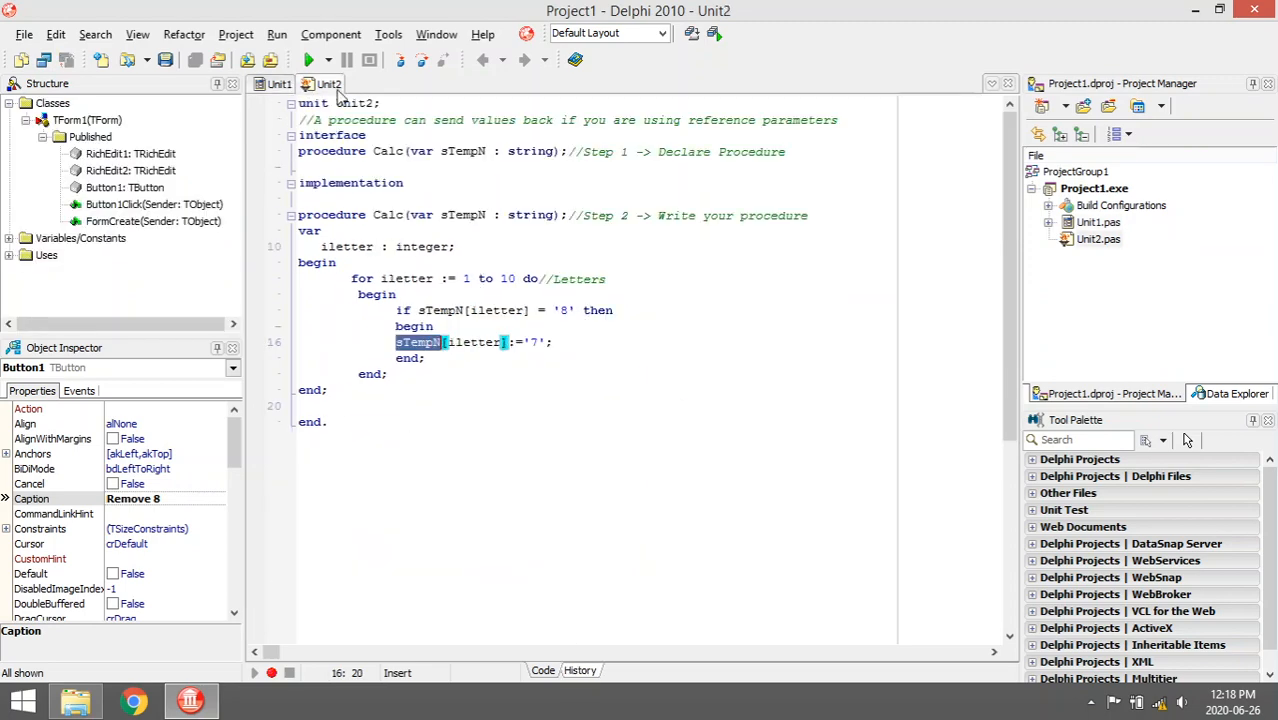
click(276, 84)
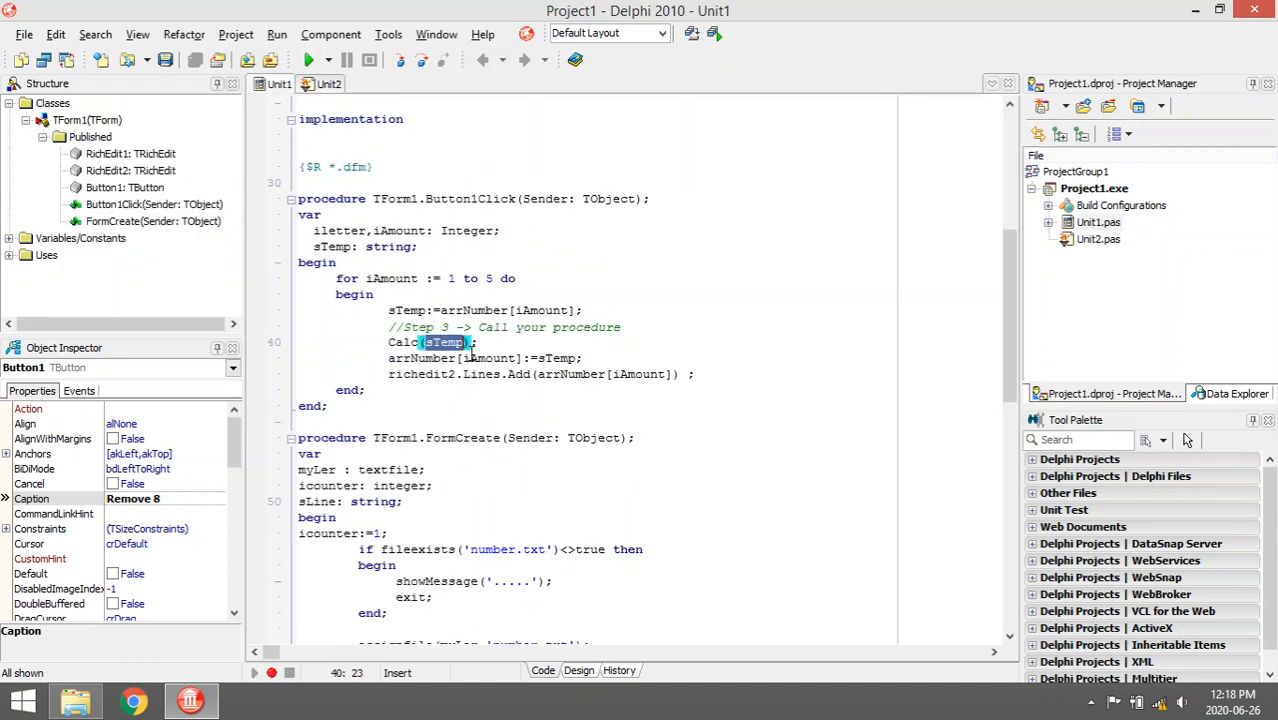